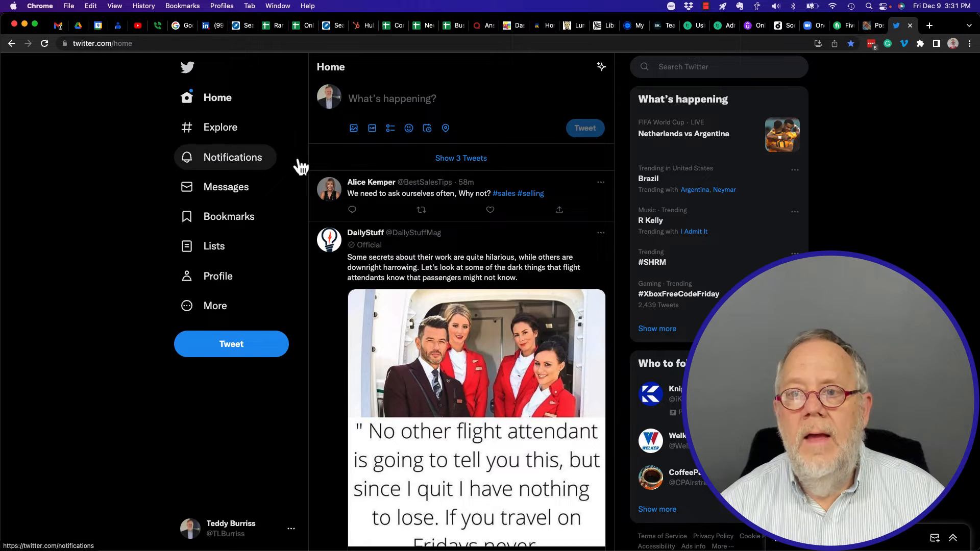
Navigate to Twitter's Security and account access settings from the More menu
{"action": "left_click", "coordinate": [215, 306]}
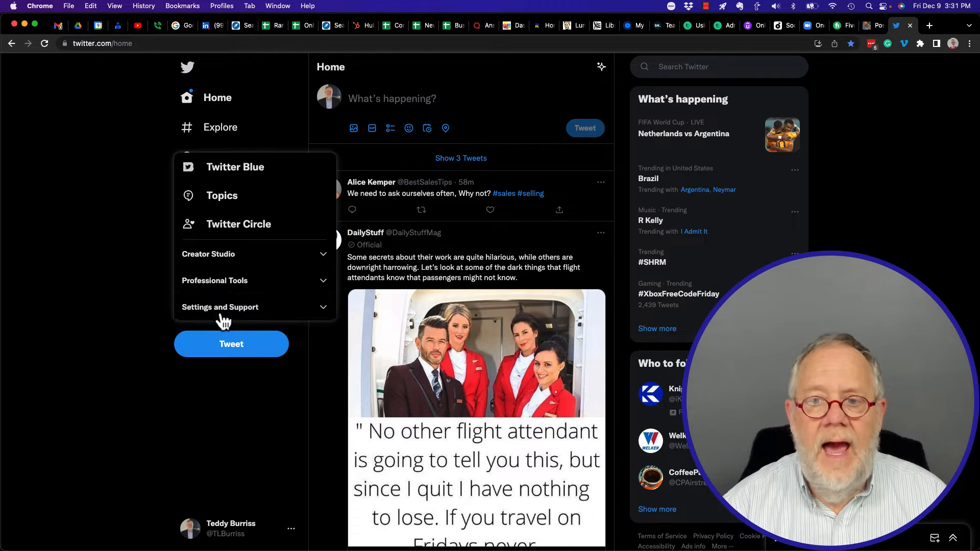
{"action": "left_click", "coordinate": [221, 308]}
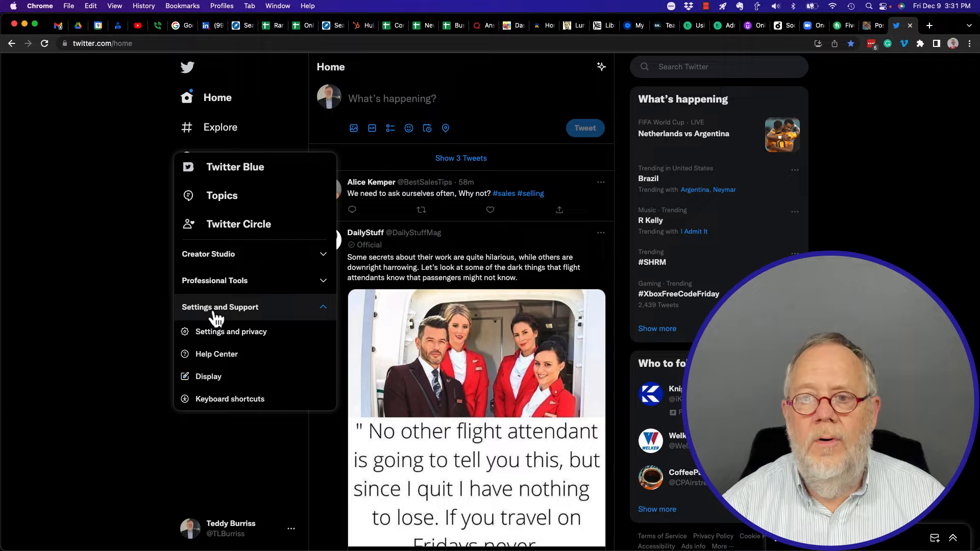
{"action": "left_click", "coordinate": [231, 331]}
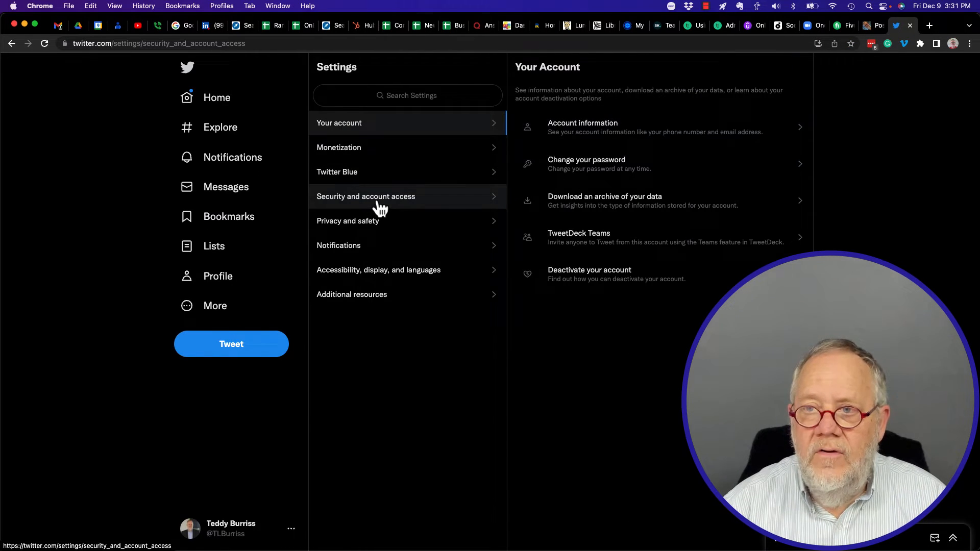
{"action": "left_click", "coordinate": [366, 196]}
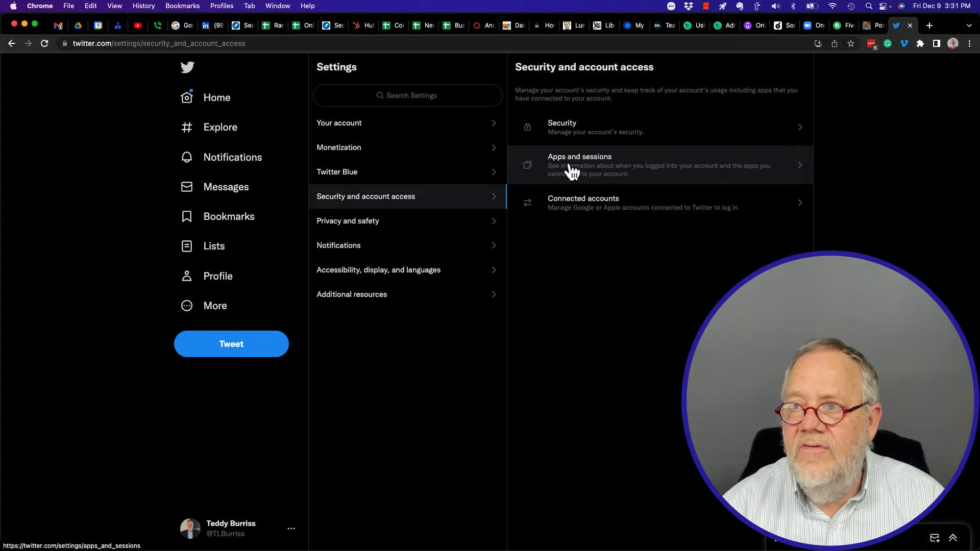
Review the Google connected app's read-and-write permissions, then return to Your account settings
{"action": "left_click", "coordinate": [579, 165]}
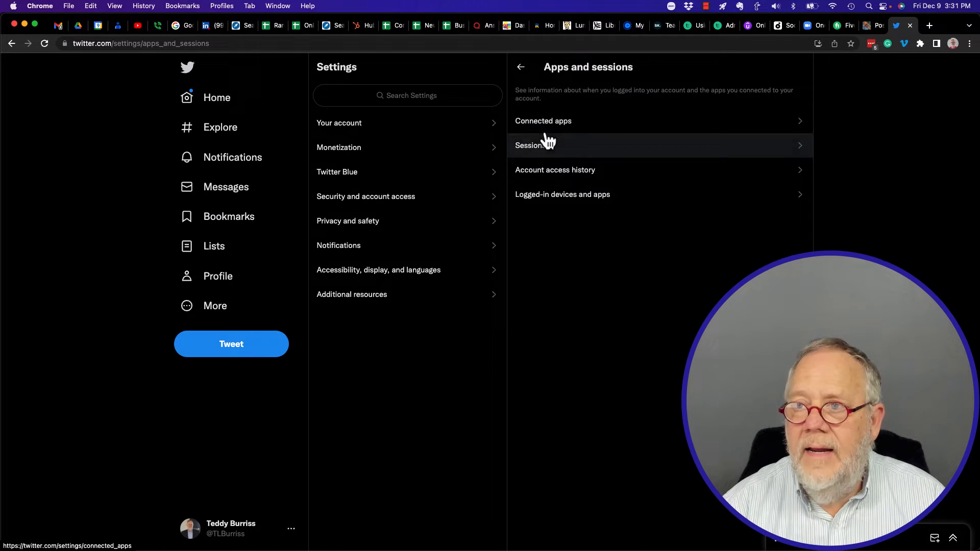
{"action": "left_click", "coordinate": [543, 120]}
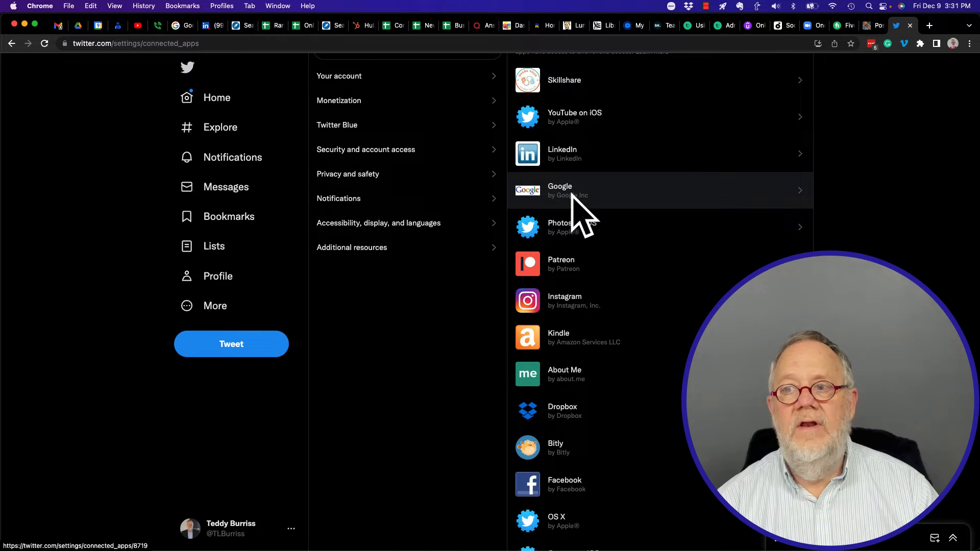
{"action": "left_click", "coordinate": [625, 190]}
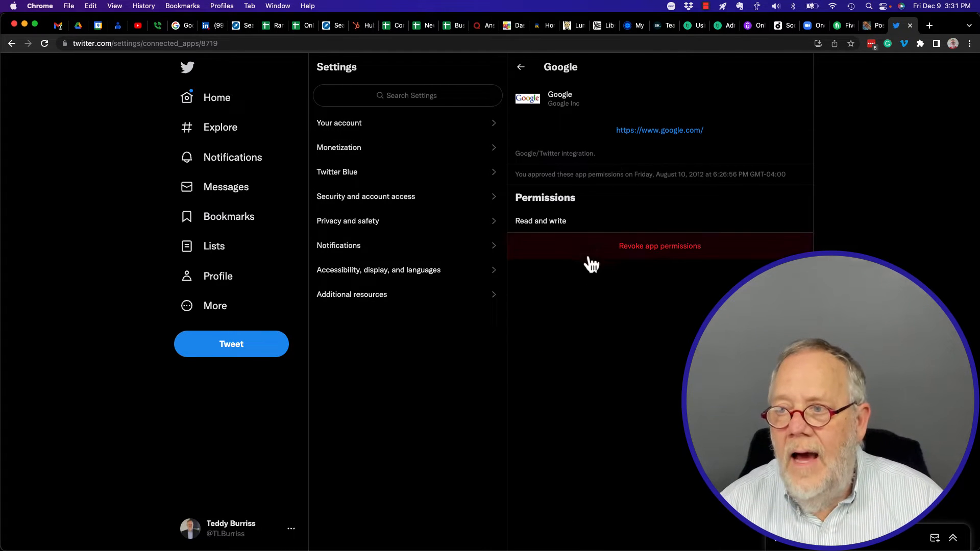
{"action": "mouse_move", "coordinate": [662, 280]}
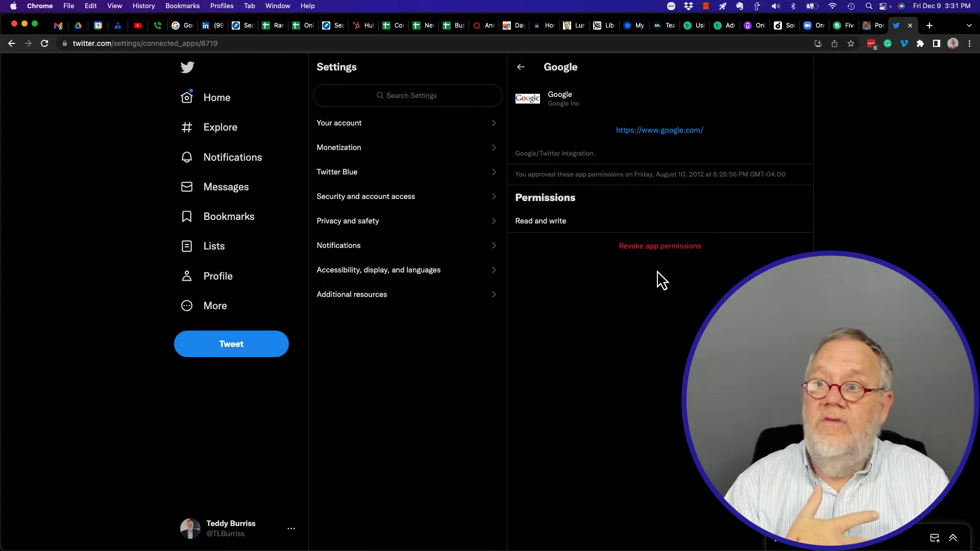
{"action": "left_click", "coordinate": [339, 123]}
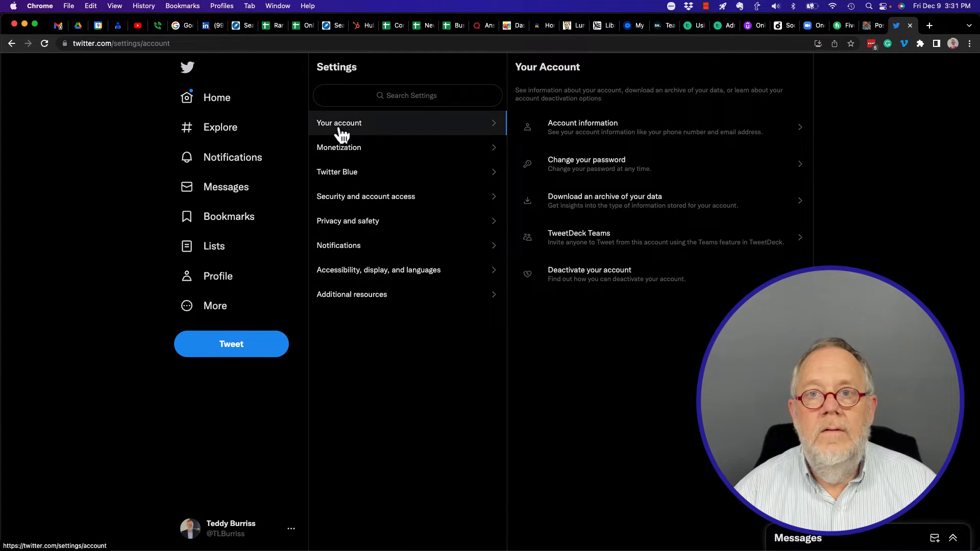
Switch to the Google Account home page tab
{"action": "left_click", "coordinate": [176, 25]}
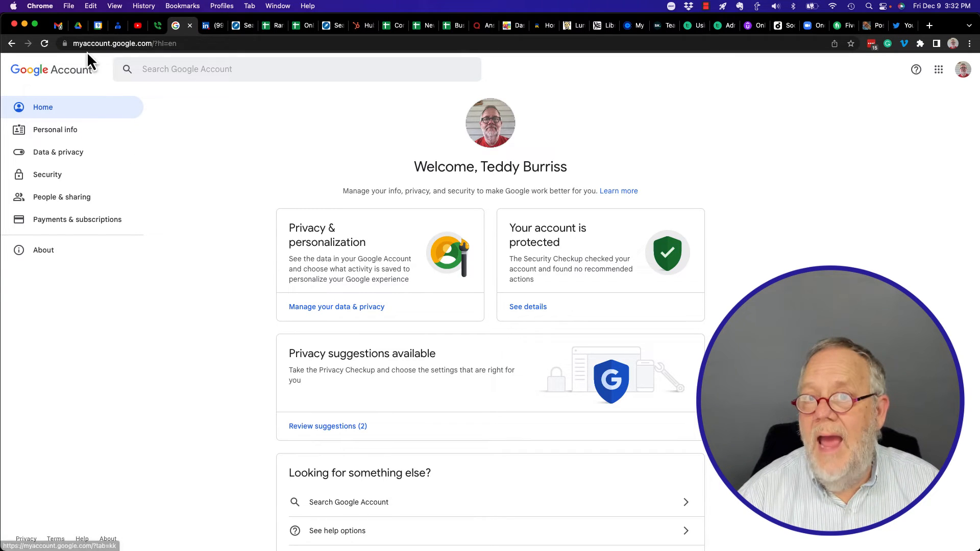
{"action": "mouse_move", "coordinate": [969, 87]}
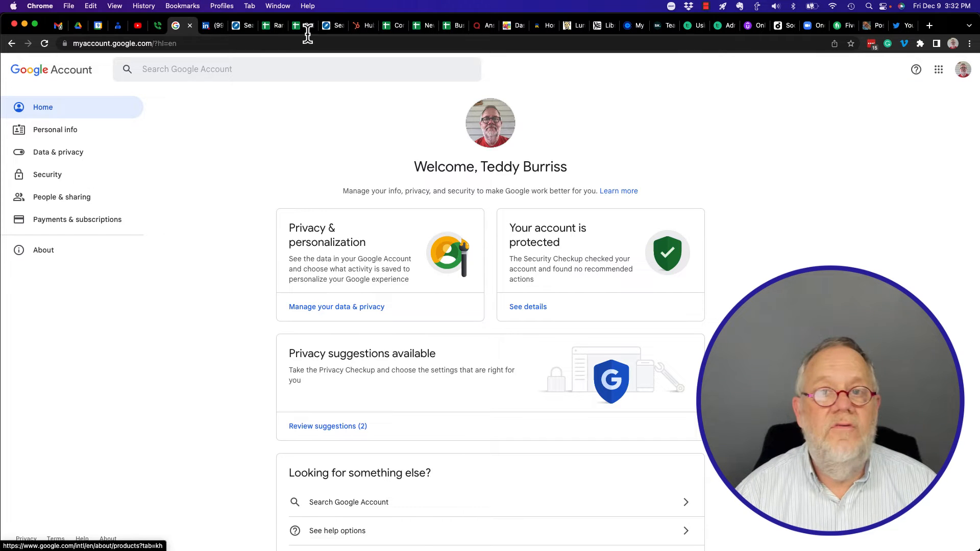
From Security, show all third-party apps with access to the Google Account
{"action": "left_click", "coordinate": [47, 175]}
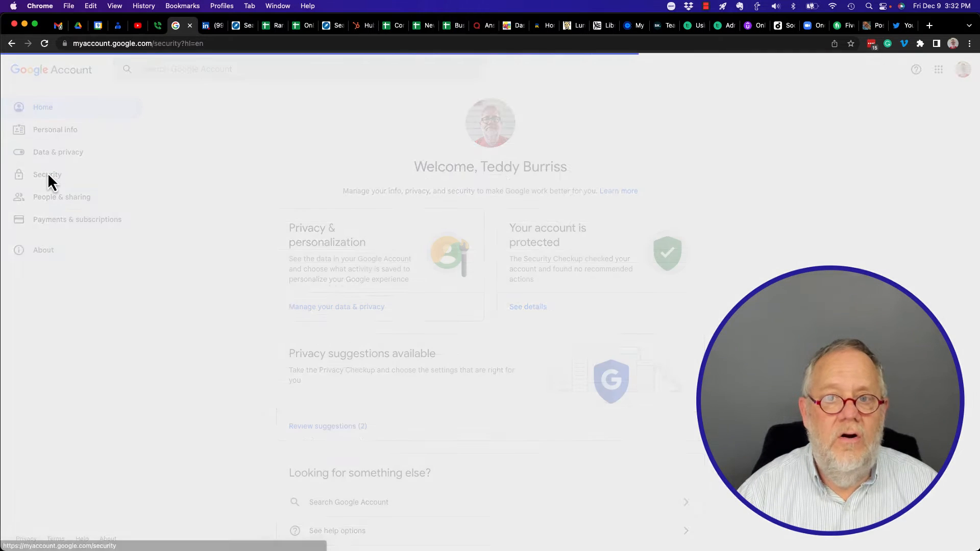
{"action": "left_click", "coordinate": [47, 175]}
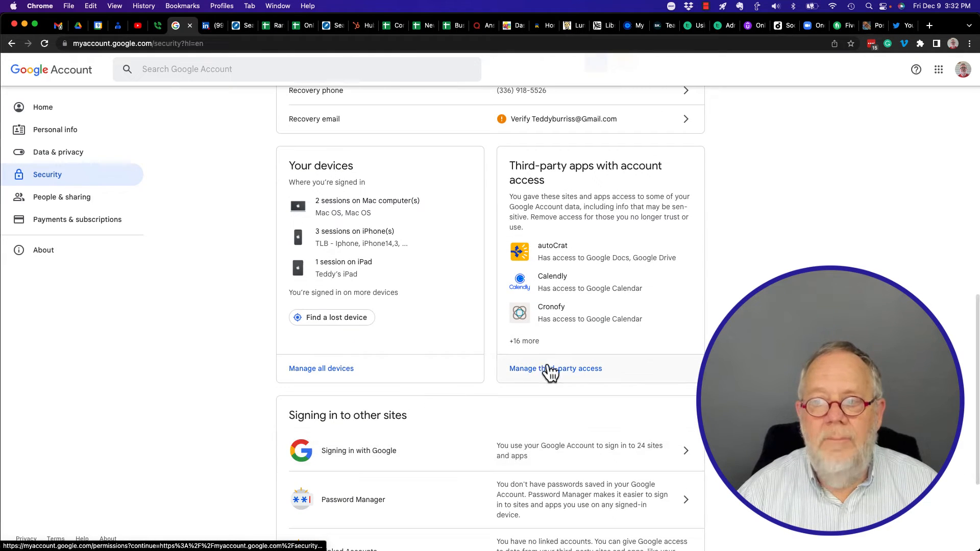
{"action": "left_click", "coordinate": [555, 369]}
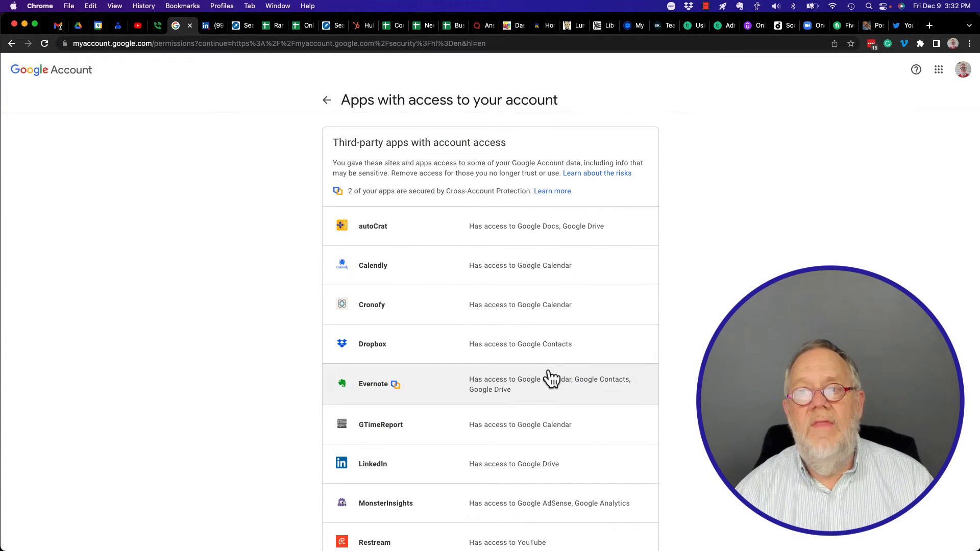
{"action": "mouse_move", "coordinate": [490, 150]}
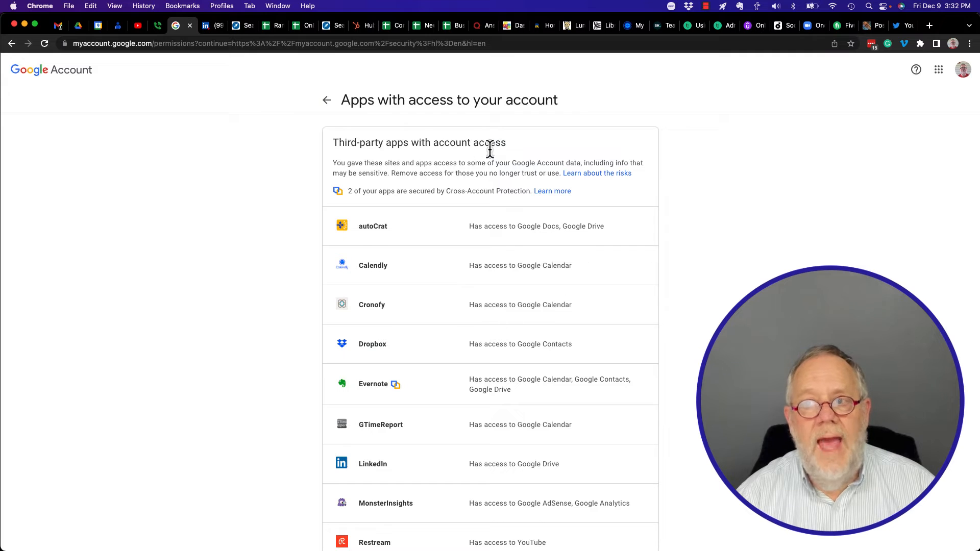
Scroll down to the Twitter entry in the Signing in with Google list
{"action": "scroll", "scroll_direction": "down", "scroll_amount": 3}
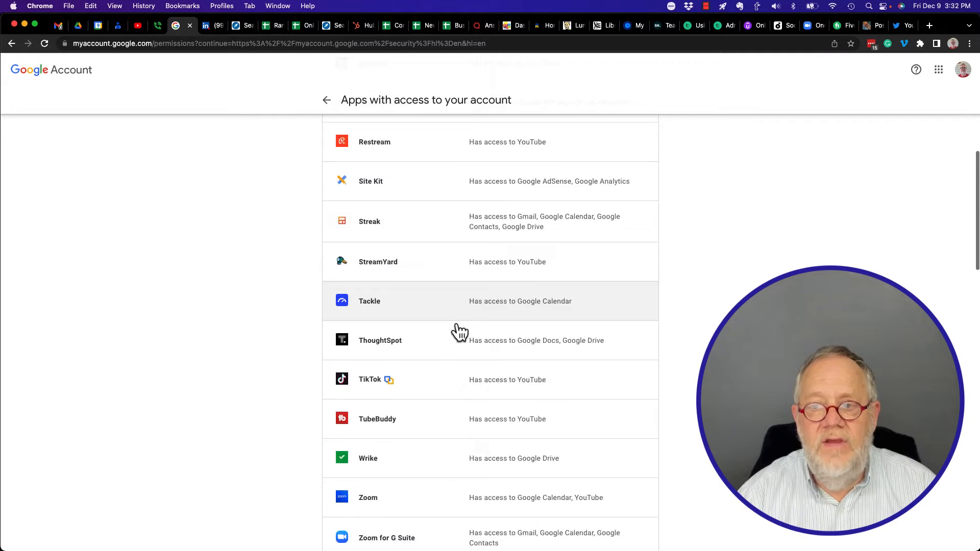
{"action": "scroll", "scroll_direction": "down", "scroll_amount": 3}
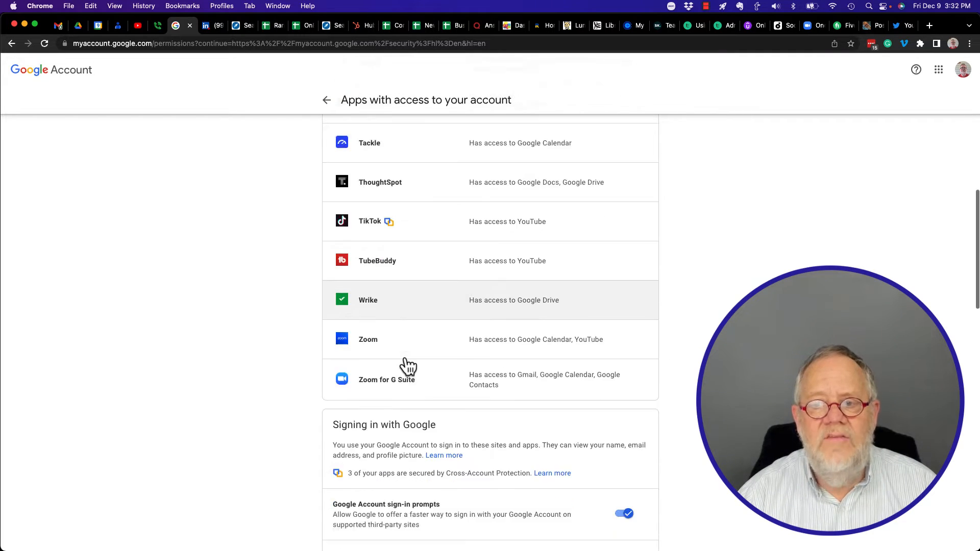
{"action": "scroll", "scroll_direction": "down", "scroll_amount": 3}
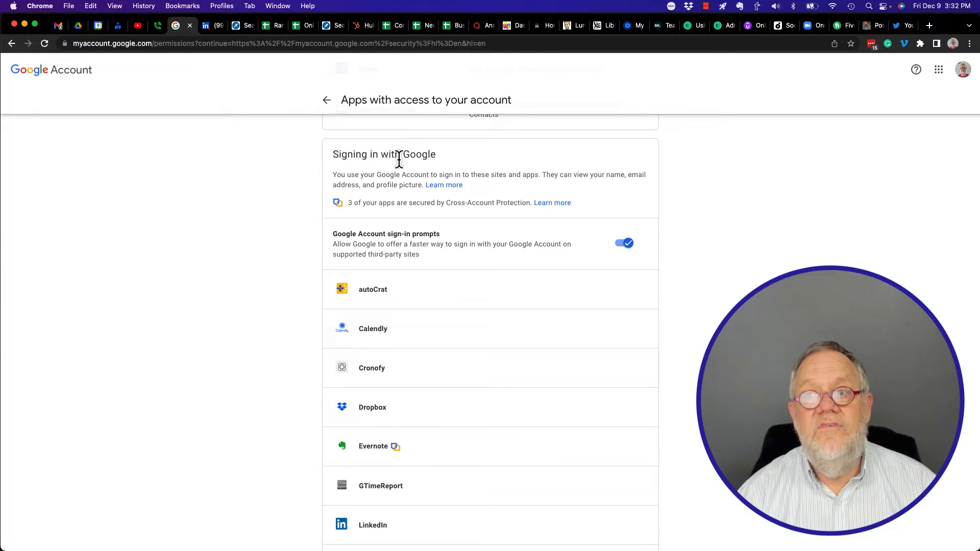
{"action": "scroll", "scroll_direction": "down", "scroll_amount": 3}
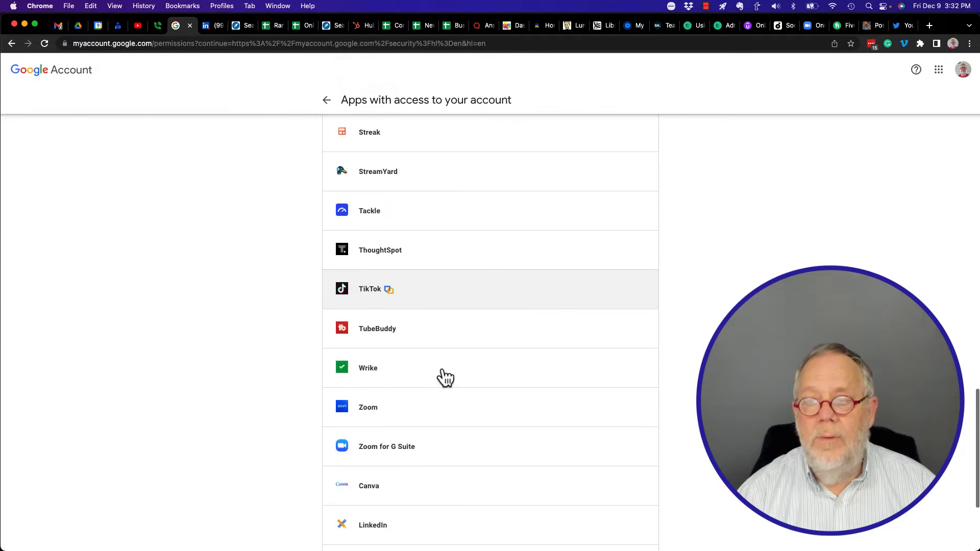
{"action": "scroll", "scroll_direction": "down", "scroll_amount": 3}
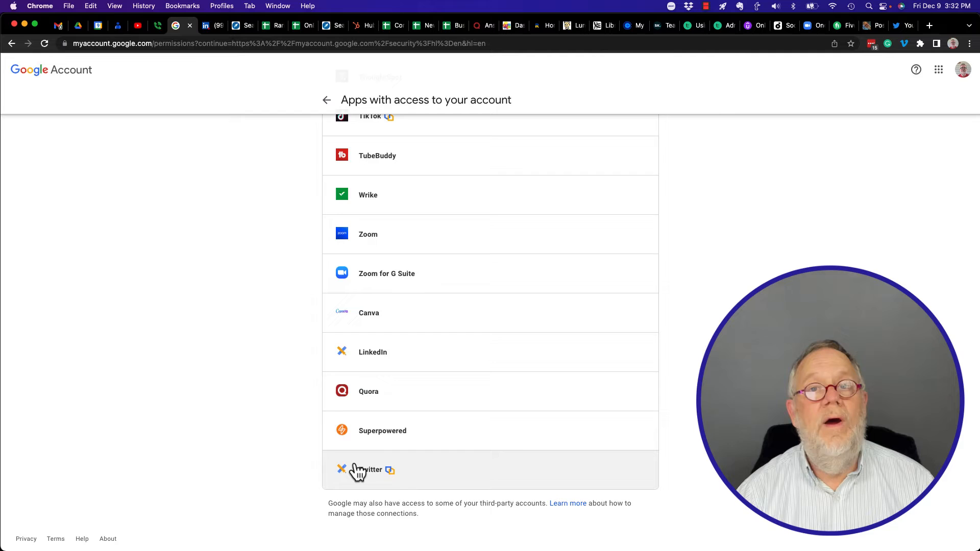
Remove Twitter's access from the Google Account and confirm, then switch back to Twitter settings
{"action": "left_click", "coordinate": [379, 470]}
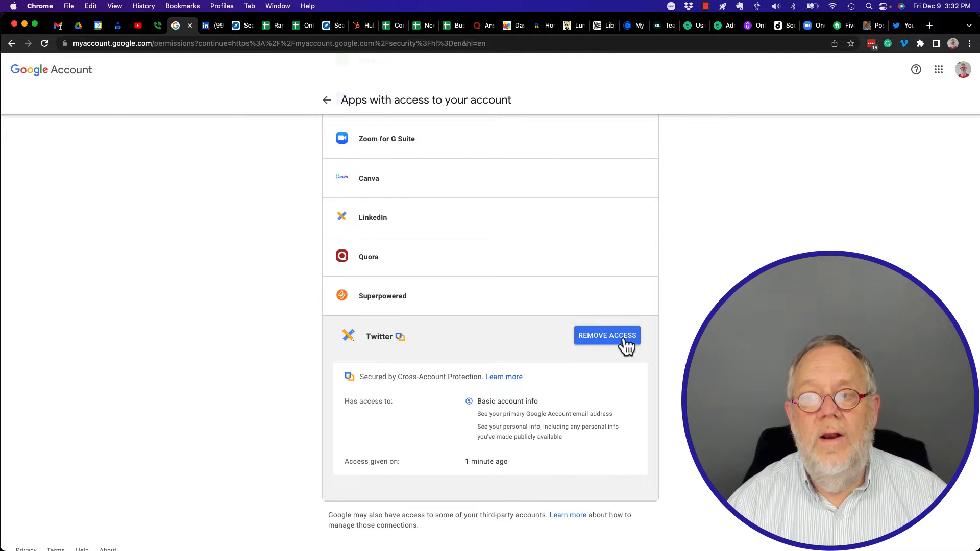
{"action": "mouse_move", "coordinate": [481, 400]}
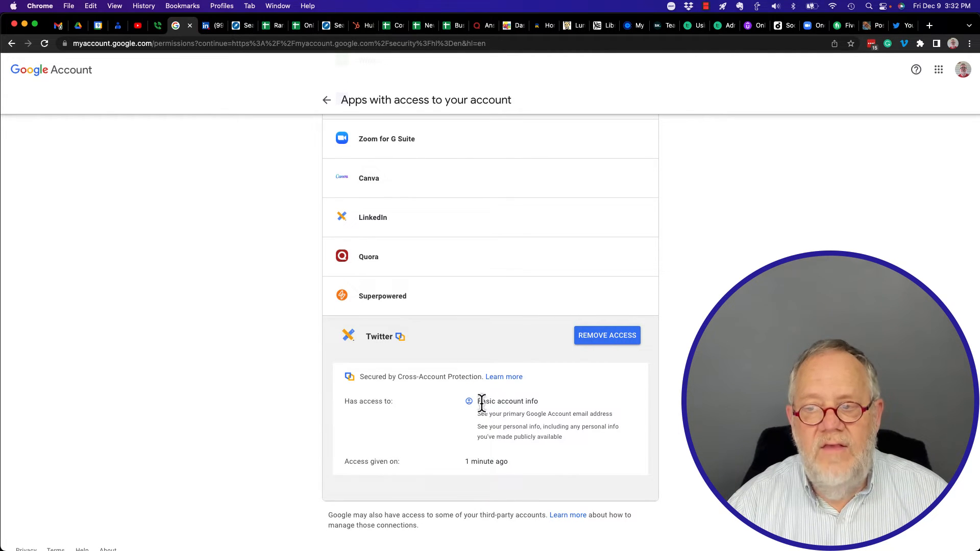
{"action": "mouse_move", "coordinate": [538, 425]}
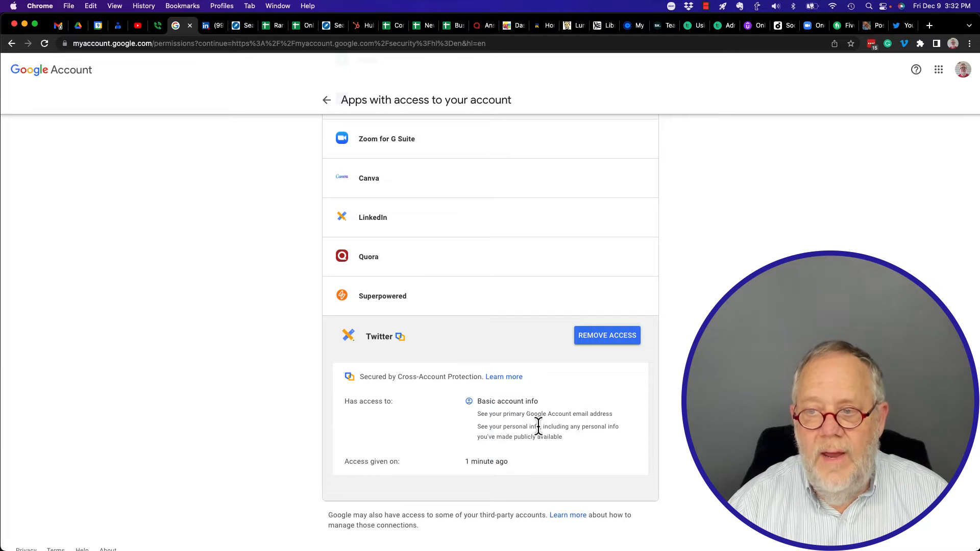
{"action": "mouse_move", "coordinate": [623, 436]}
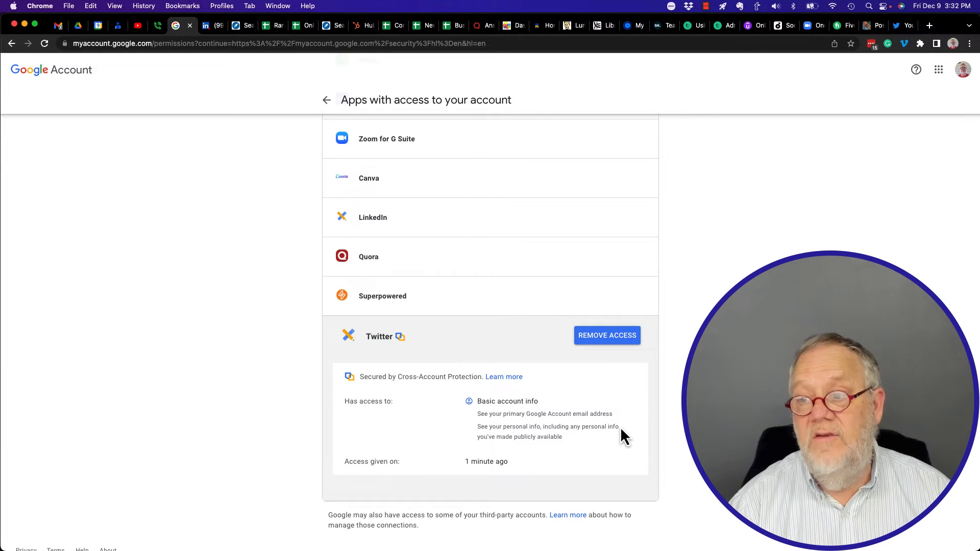
{"action": "mouse_move", "coordinate": [517, 361]}
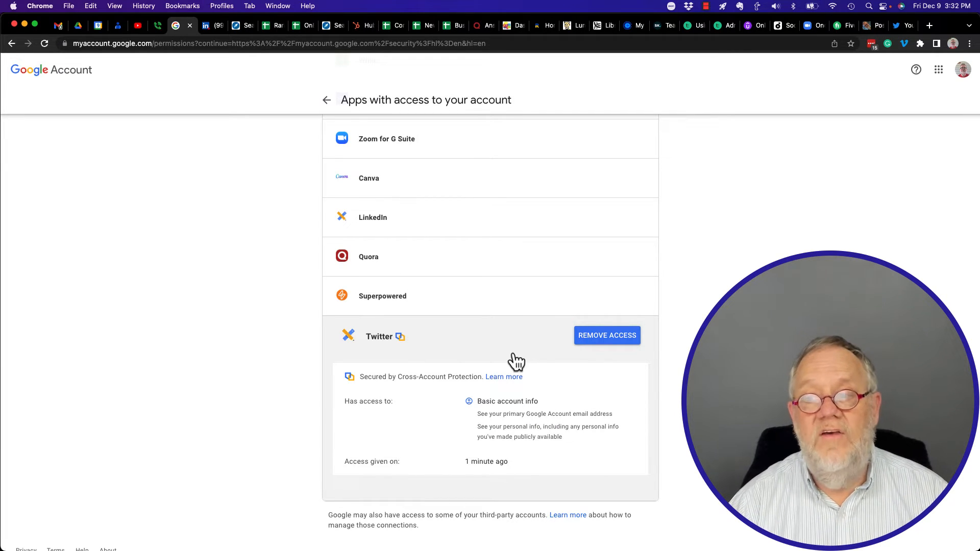
{"action": "left_click", "coordinate": [607, 335]}
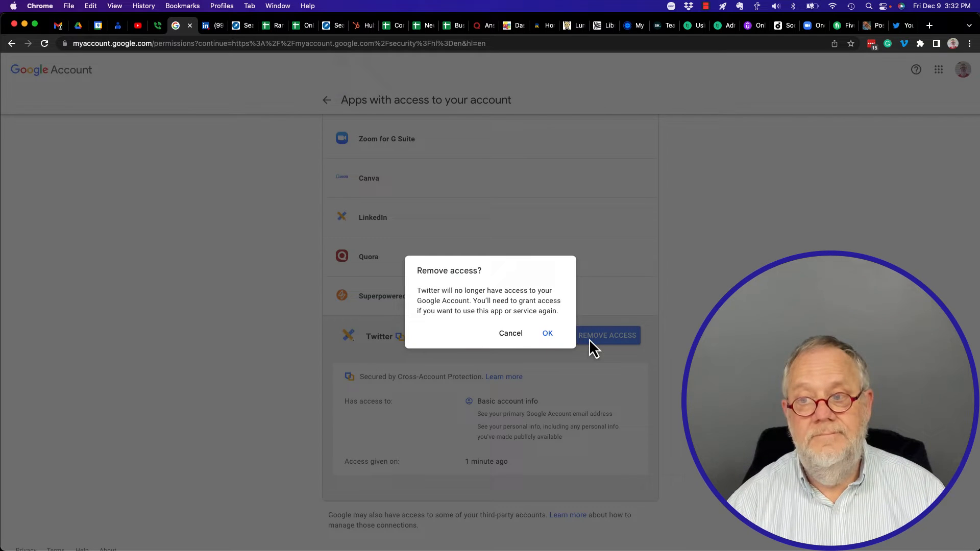
{"action": "left_click", "coordinate": [548, 333]}
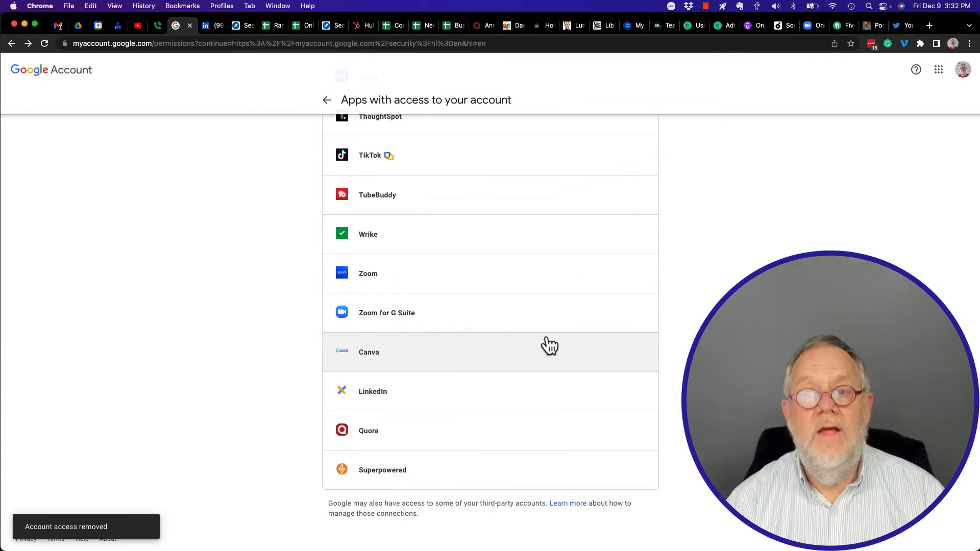
{"action": "mouse_move", "coordinate": [574, 178]}
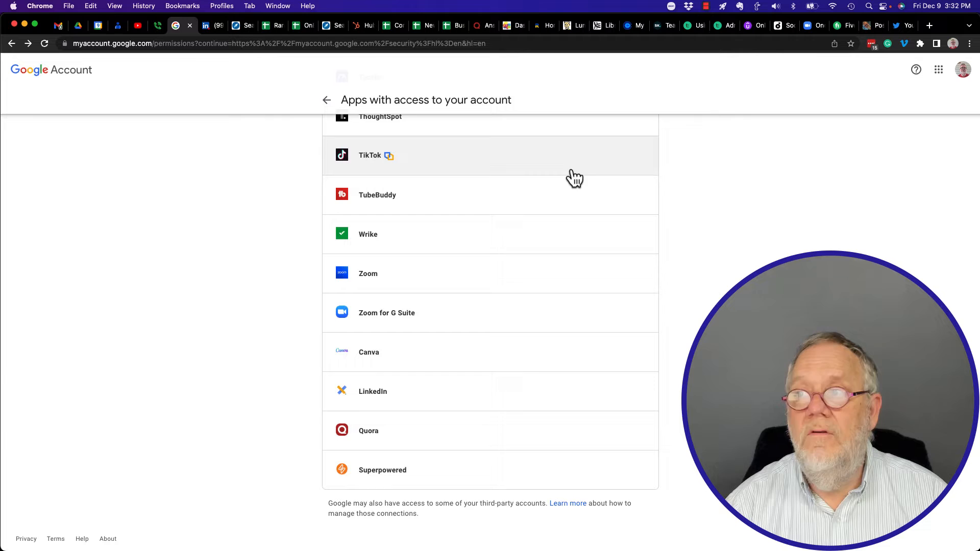
{"action": "left_click", "coordinate": [884, 26]}
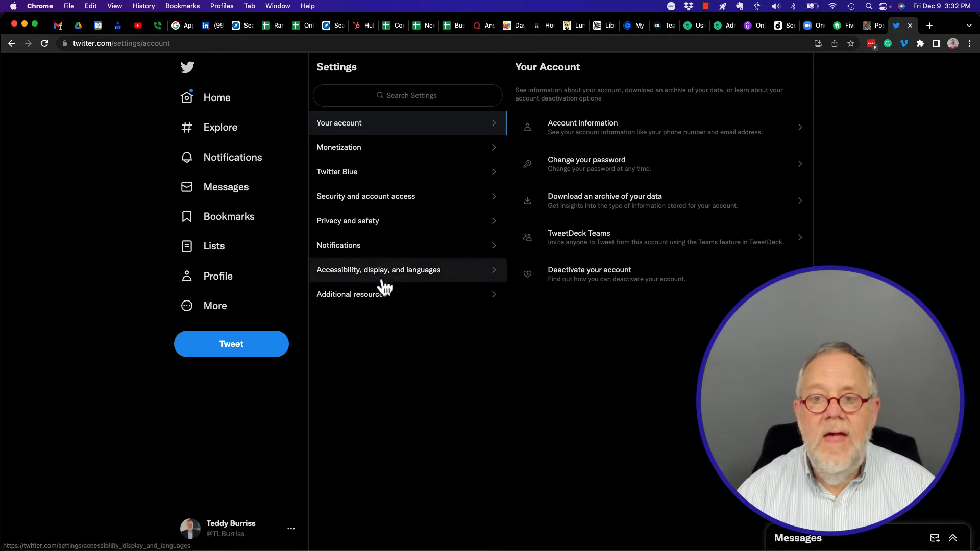
Log out of the Twitter account and dismiss the 'Sign in with Google' popup
{"action": "left_click", "coordinate": [291, 529]}
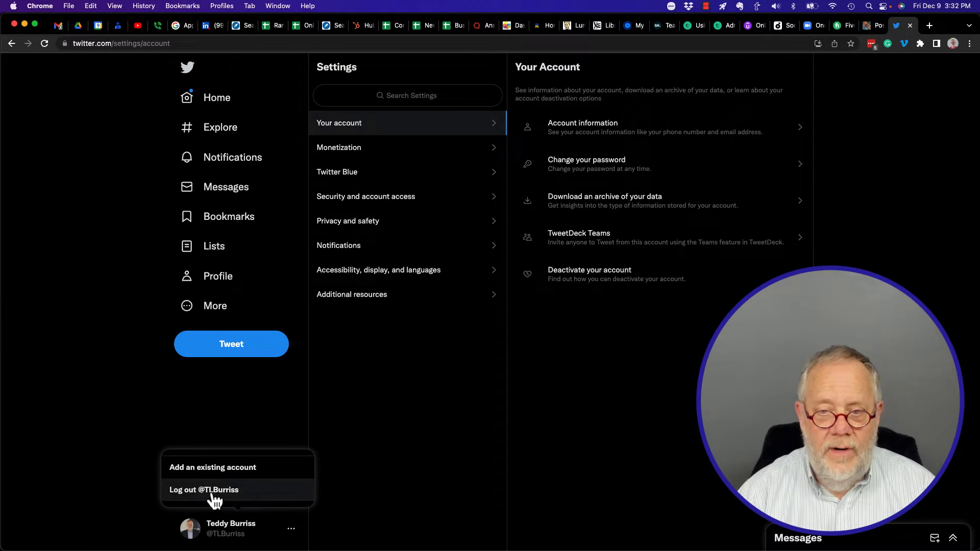
{"action": "left_click", "coordinate": [204, 489]}
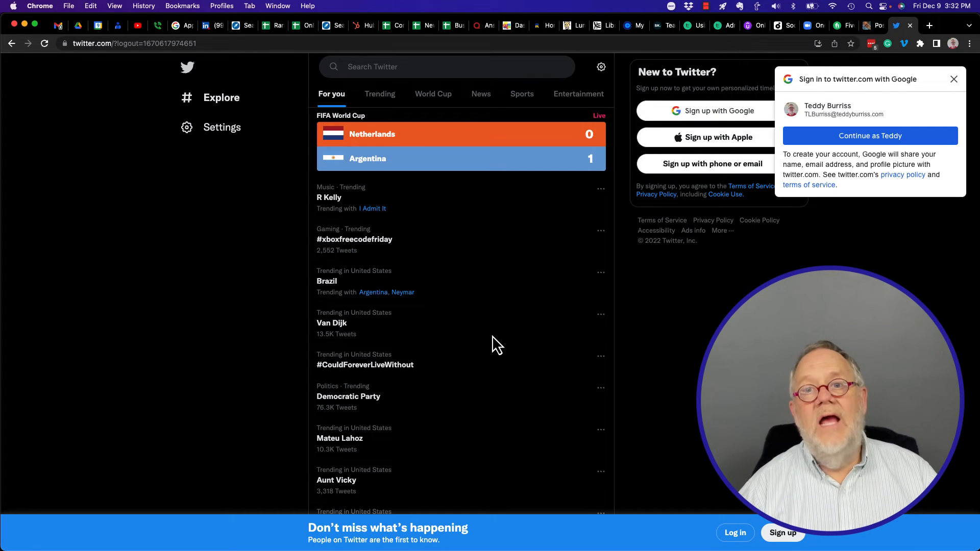
{"action": "mouse_move", "coordinate": [809, 87]}
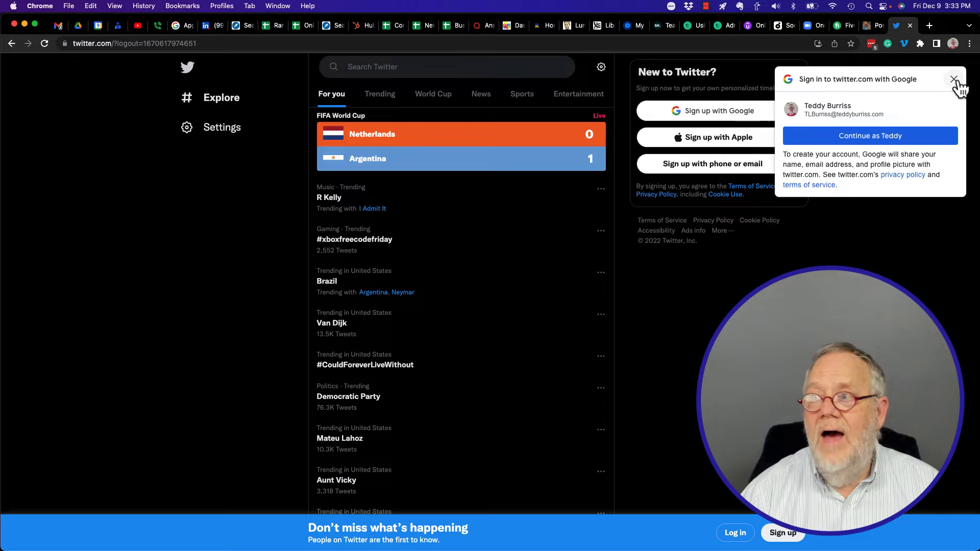
{"action": "left_click", "coordinate": [955, 79]}
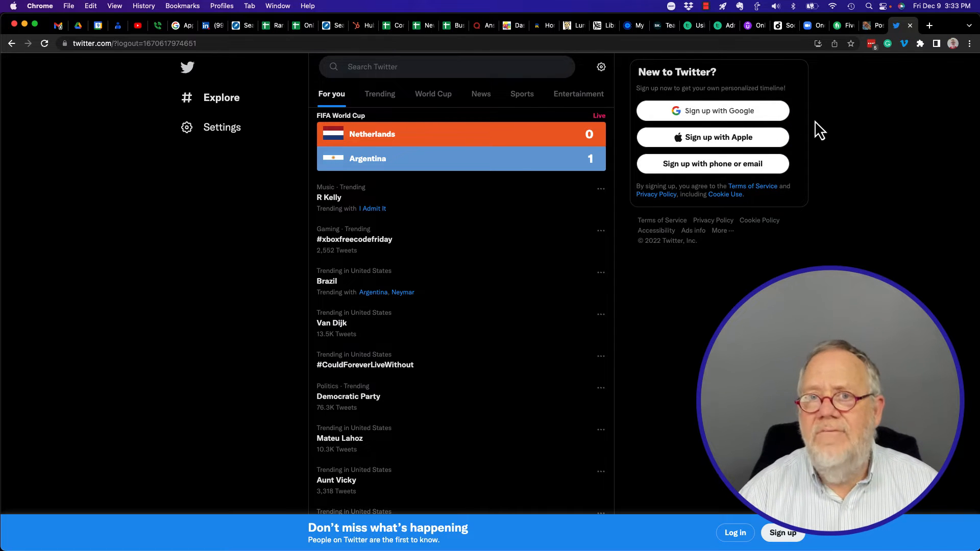
{"action": "mouse_move", "coordinate": [630, 133]}
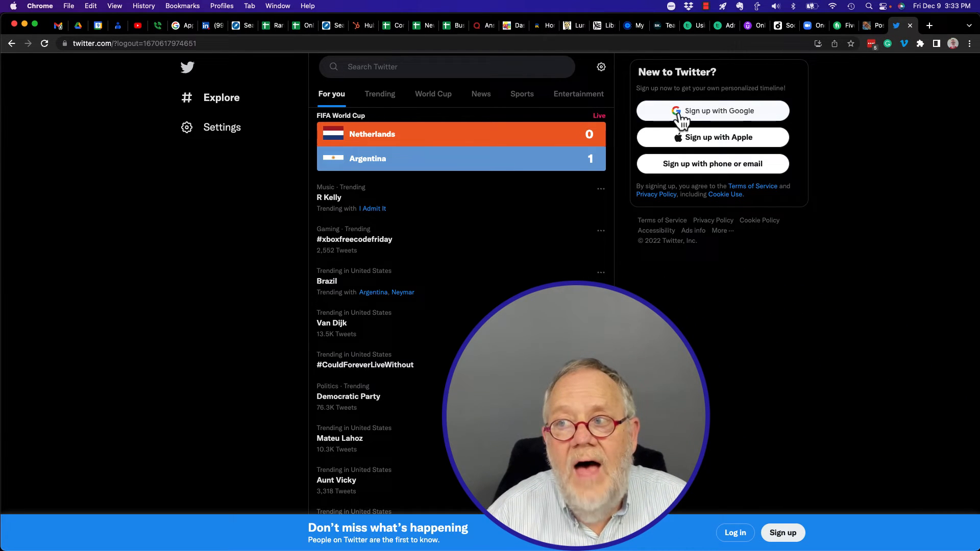
Start Twitter sign-up with Google to show the Choose an Account window
{"action": "left_click", "coordinate": [711, 110]}
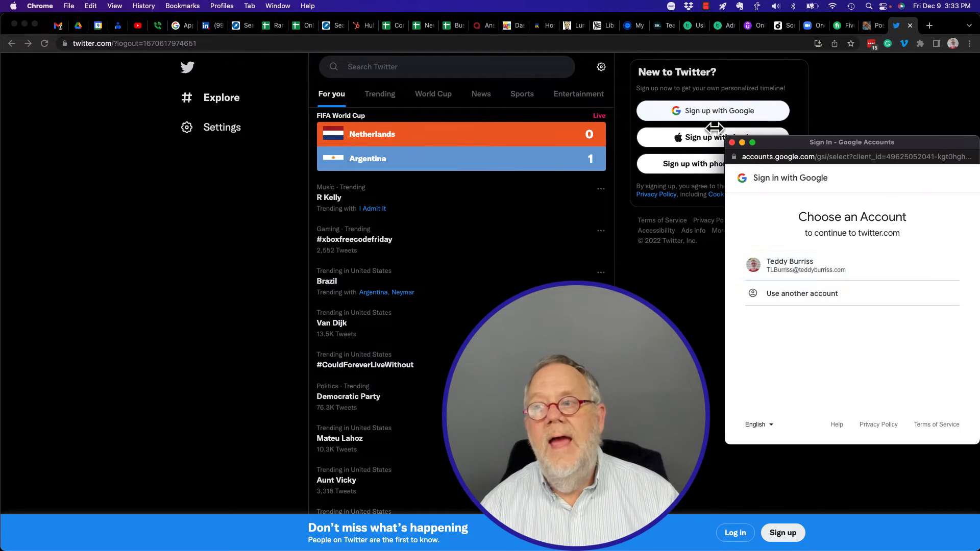
{"action": "mouse_move", "coordinate": [887, 228]}
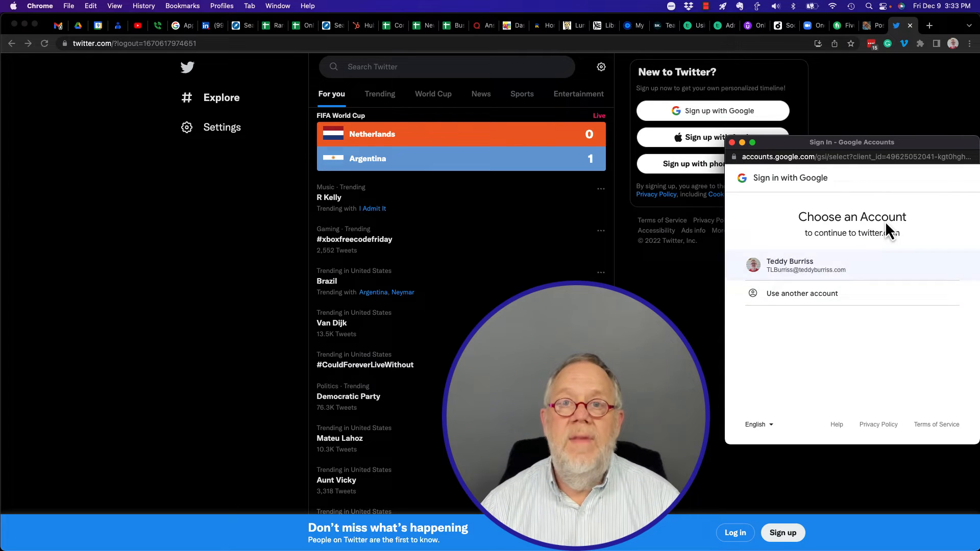
{"action": "mouse_move", "coordinate": [860, 354]}
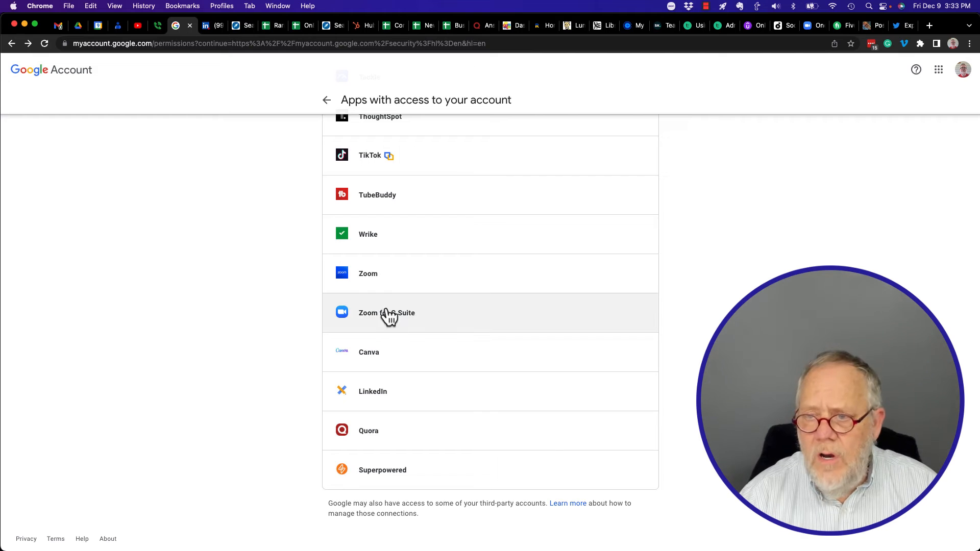
Scroll the Apps with access page through both sections to check Twitter is absent
{"action": "scroll", "scroll_direction": "up", "scroll_amount": 3}
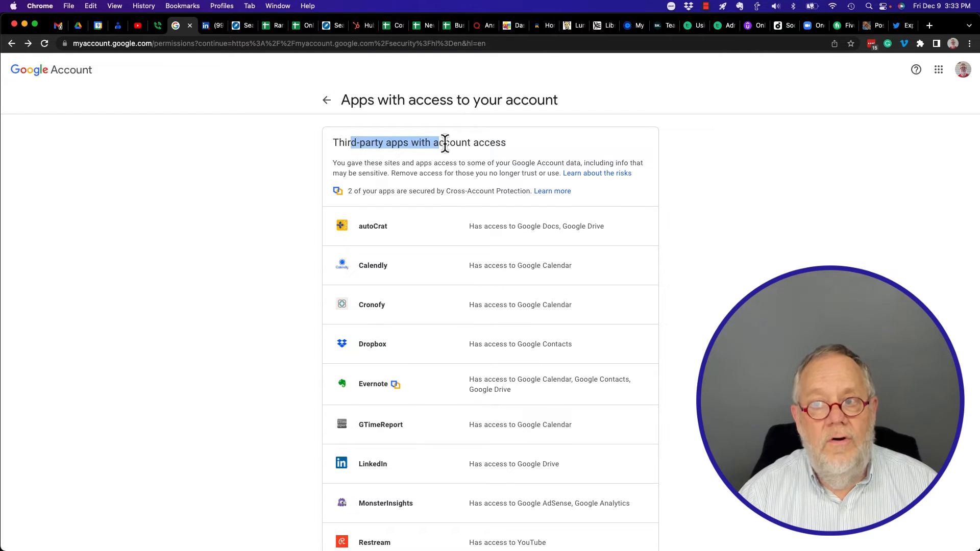
{"action": "mouse_move", "coordinate": [132, 49]}
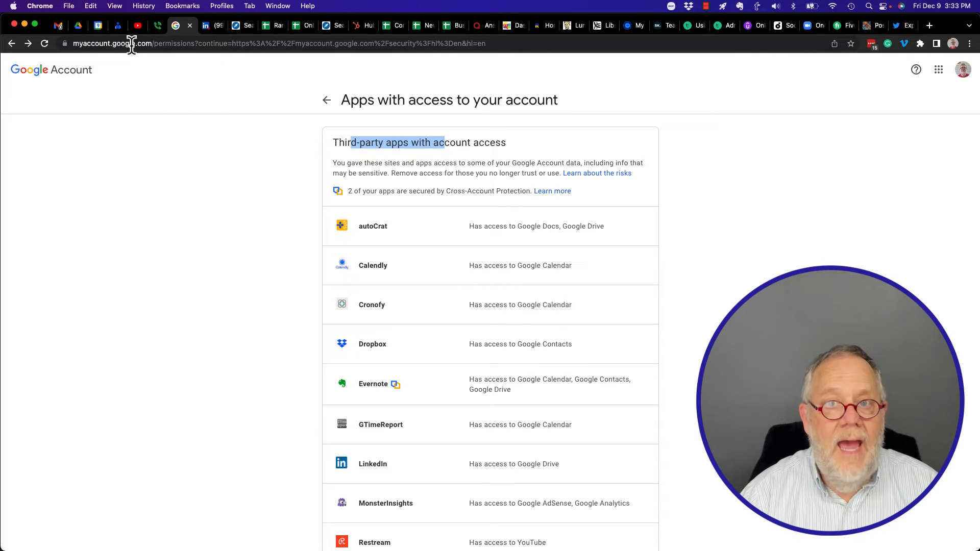
{"action": "scroll", "scroll_direction": "down", "scroll_amount": 3}
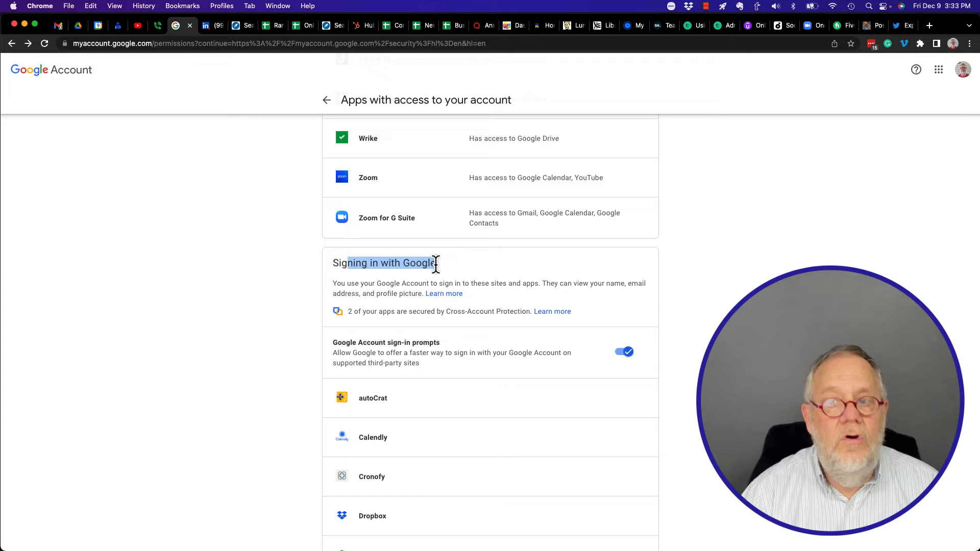
{"action": "scroll", "scroll_direction": "down", "scroll_amount": 3}
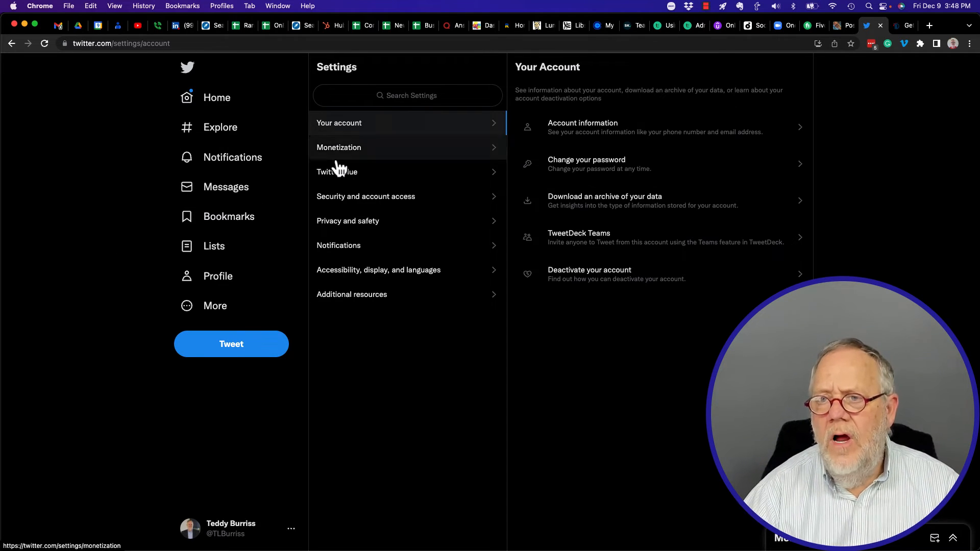
Return to Apps and sessions and the Connected apps list showing the Google app
{"action": "left_click", "coordinate": [365, 196]}
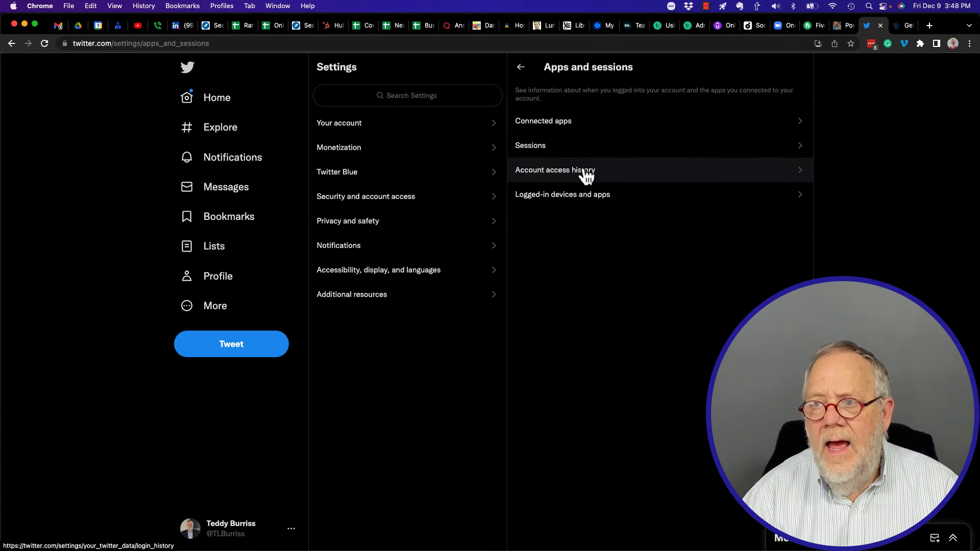
{"action": "left_click", "coordinate": [542, 120]}
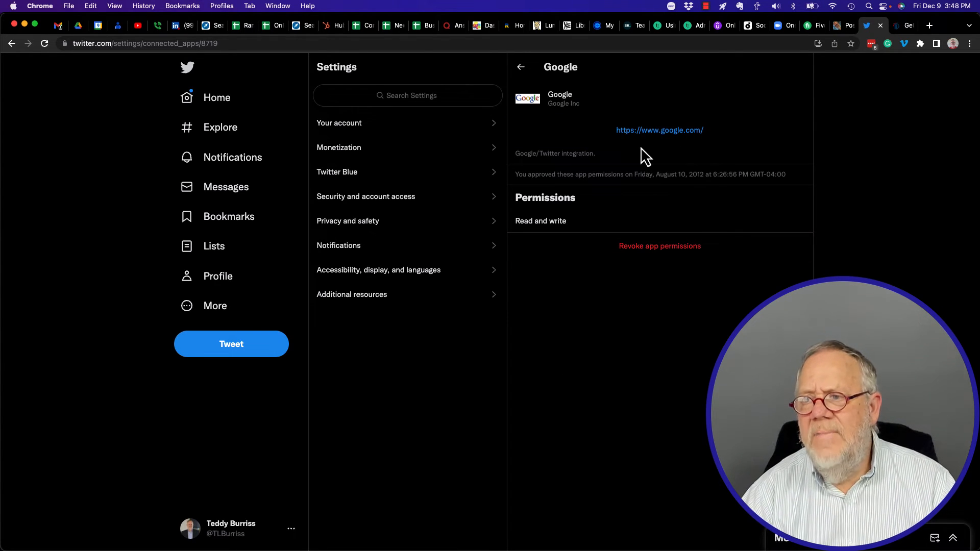
{"action": "mouse_move", "coordinate": [696, 130]}
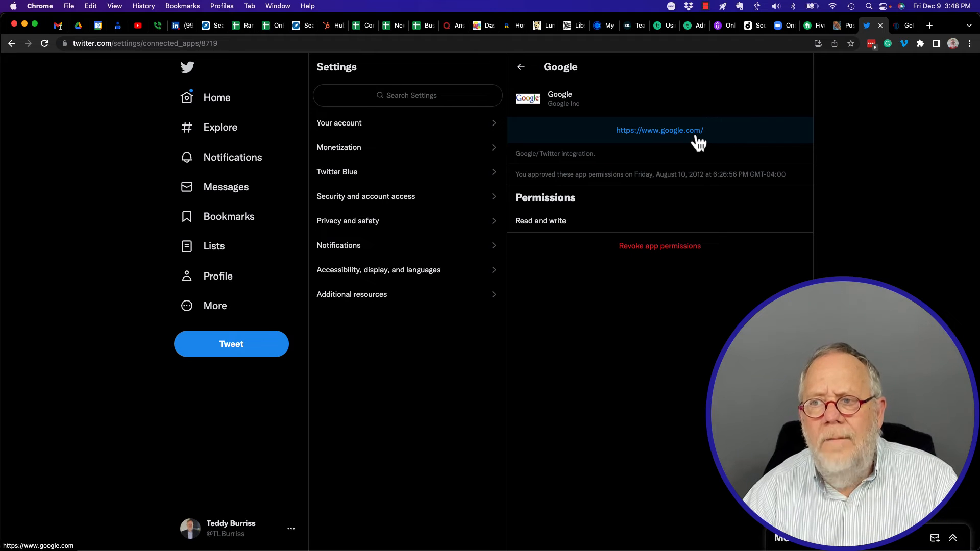
{"action": "mouse_move", "coordinate": [620, 169]}
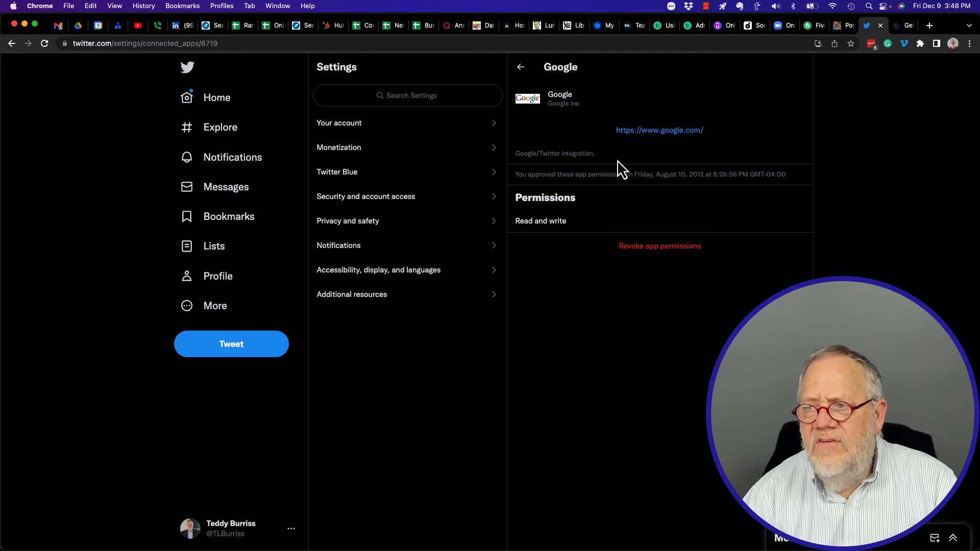
{"action": "mouse_move", "coordinate": [550, 224]}
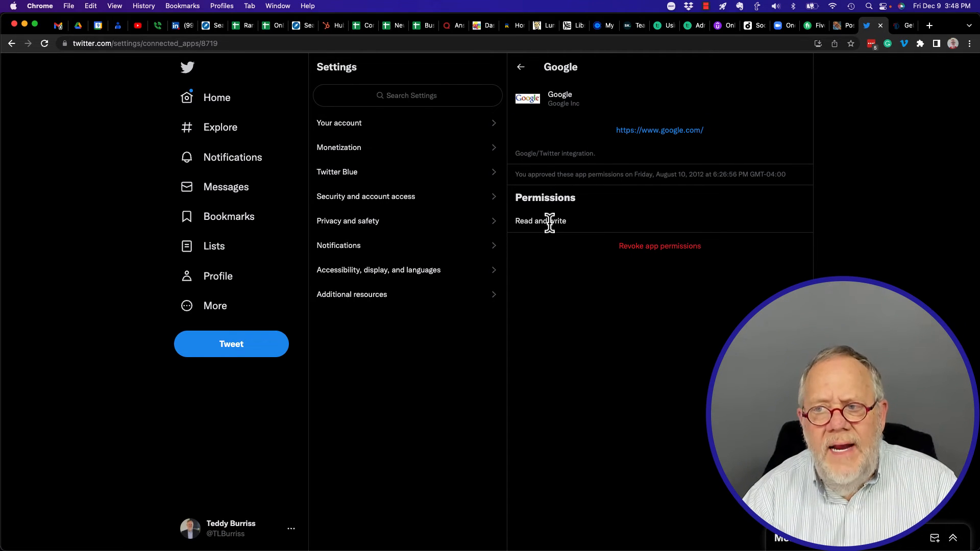
{"action": "mouse_move", "coordinate": [619, 263]}
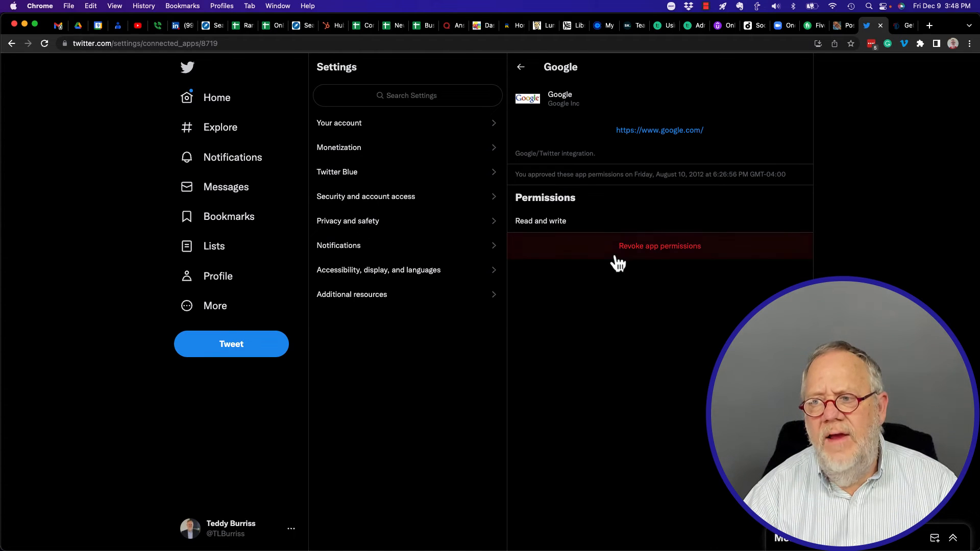
{"action": "mouse_move", "coordinate": [648, 254]}
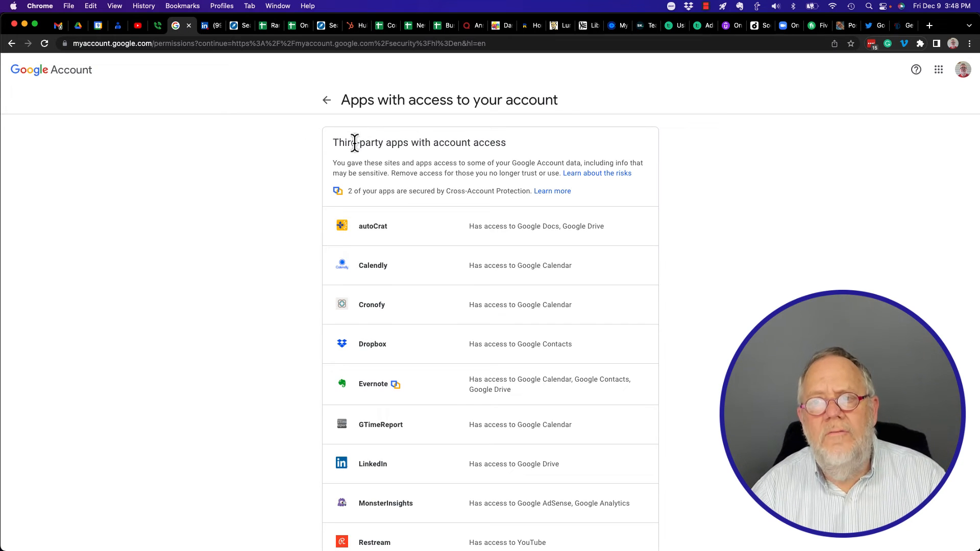
Scroll the Apps with access list to the bottom confirming no Twitter entry, then switch back to Twitter
{"action": "scroll", "scroll_direction": "down", "scroll_amount": 3}
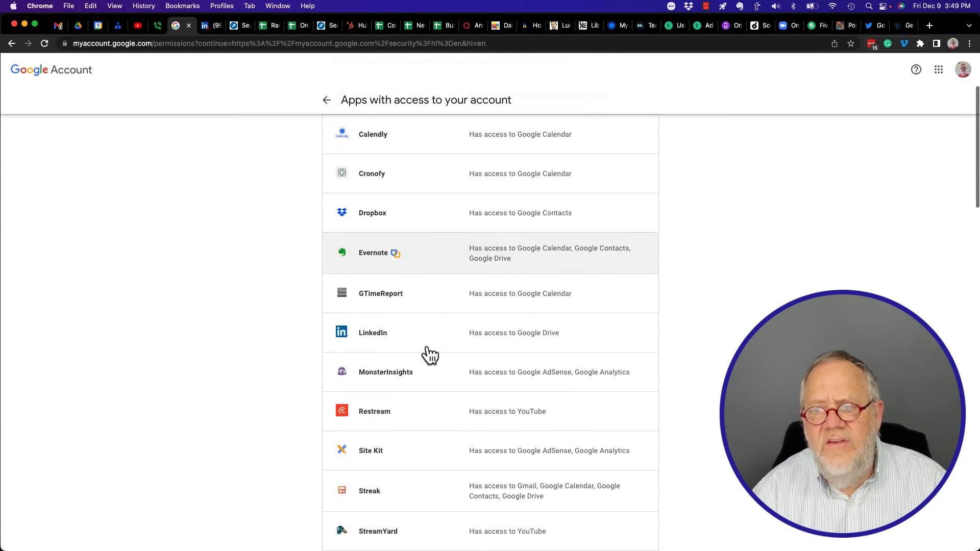
{"action": "scroll", "scroll_direction": "down", "scroll_amount": 3}
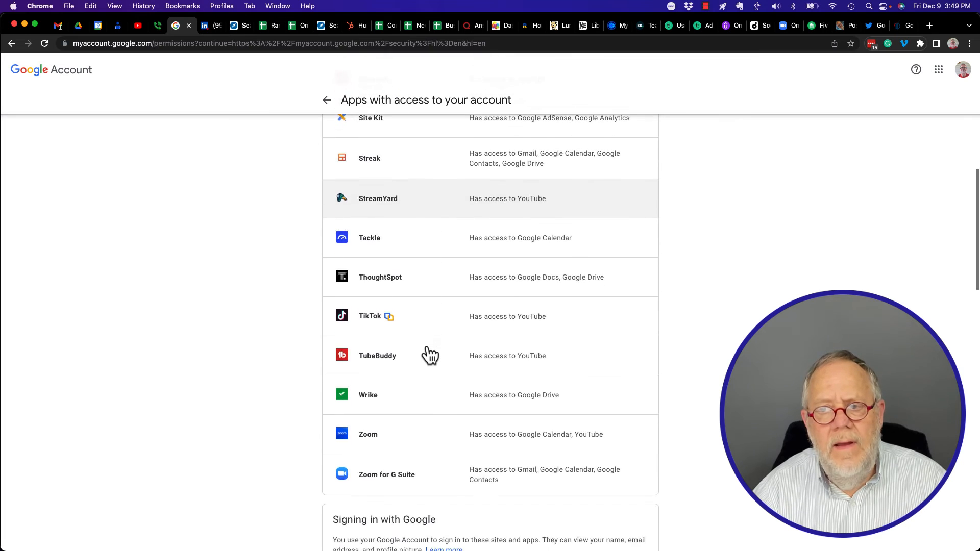
{"action": "scroll", "scroll_direction": "down", "scroll_amount": 3}
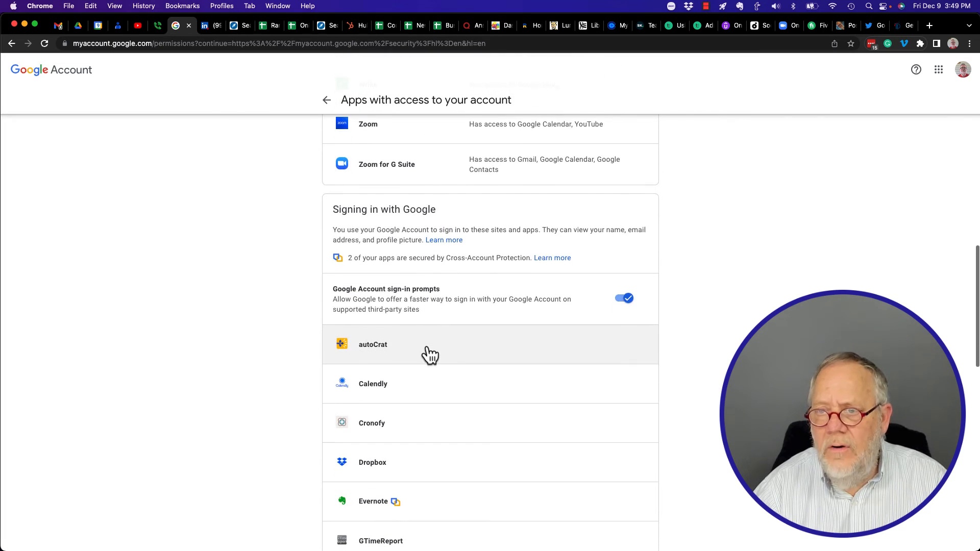
{"action": "scroll", "scroll_direction": "down", "scroll_amount": 3}
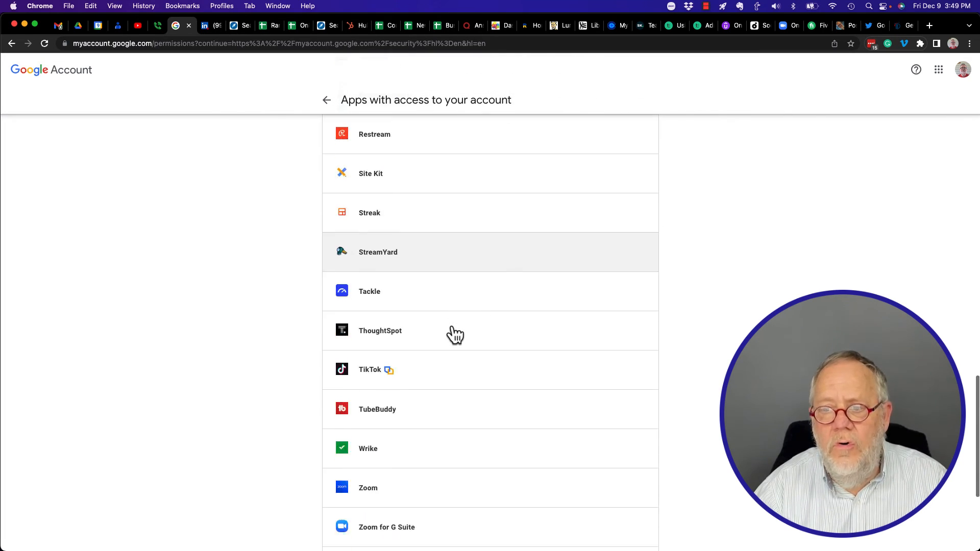
{"action": "scroll", "scroll_direction": "down", "scroll_amount": 3}
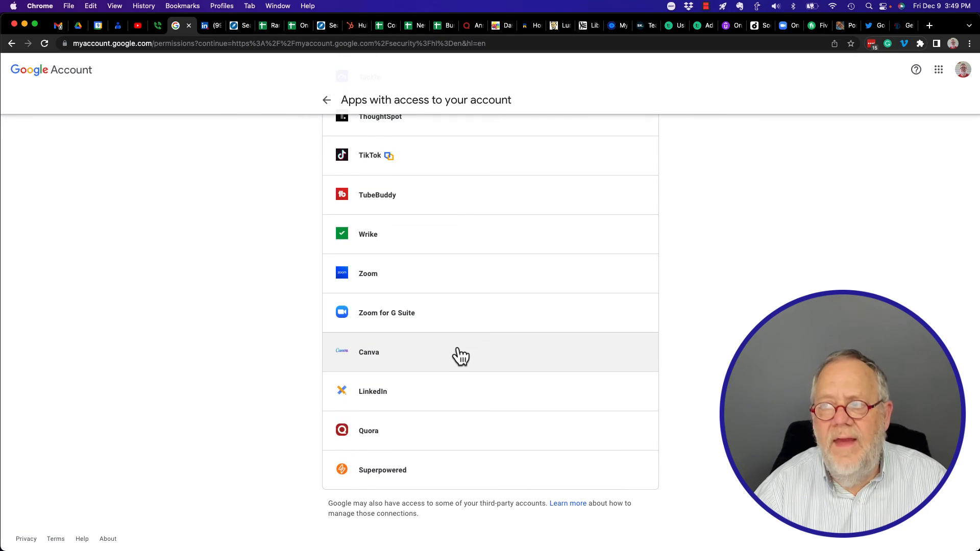
{"action": "left_click", "coordinate": [868, 26]}
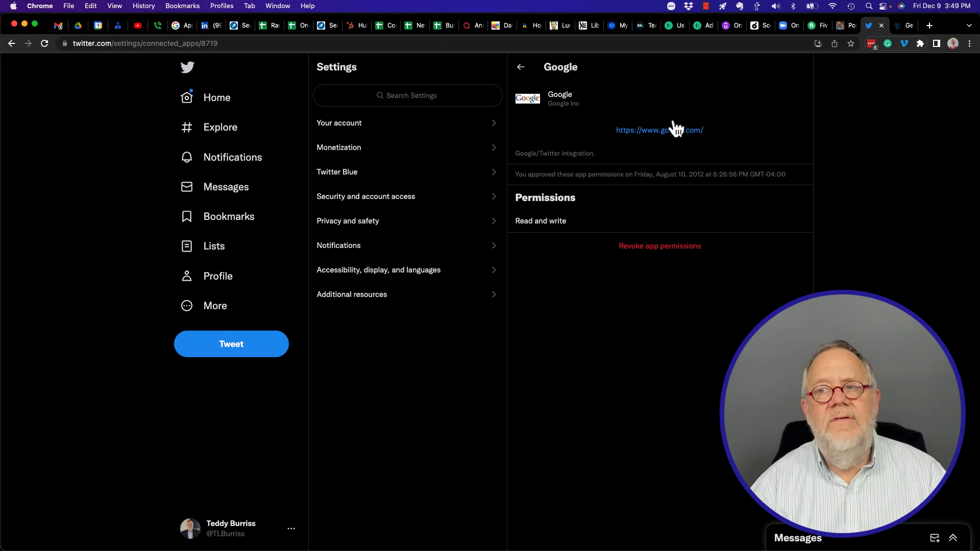
{"action": "mouse_move", "coordinate": [558, 267]}
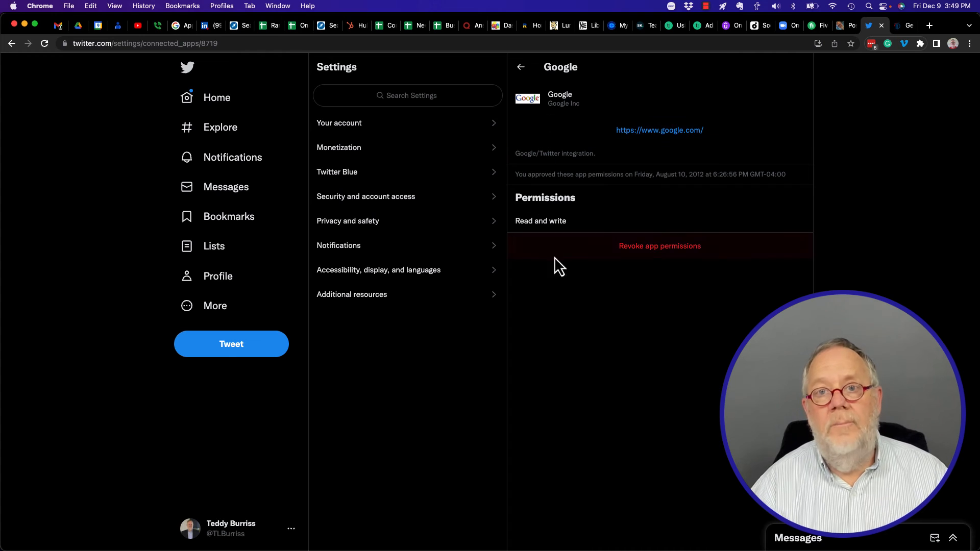
{"action": "mouse_move", "coordinate": [607, 275]}
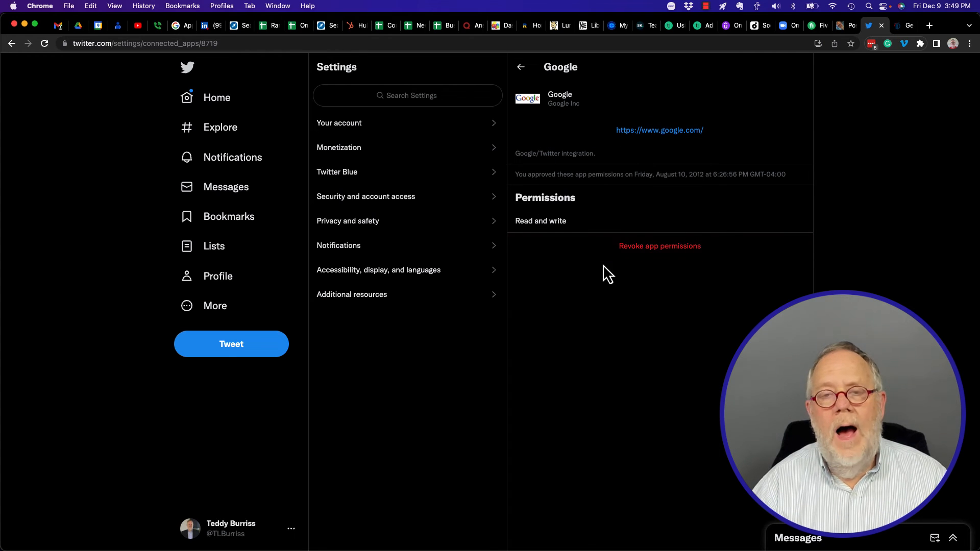